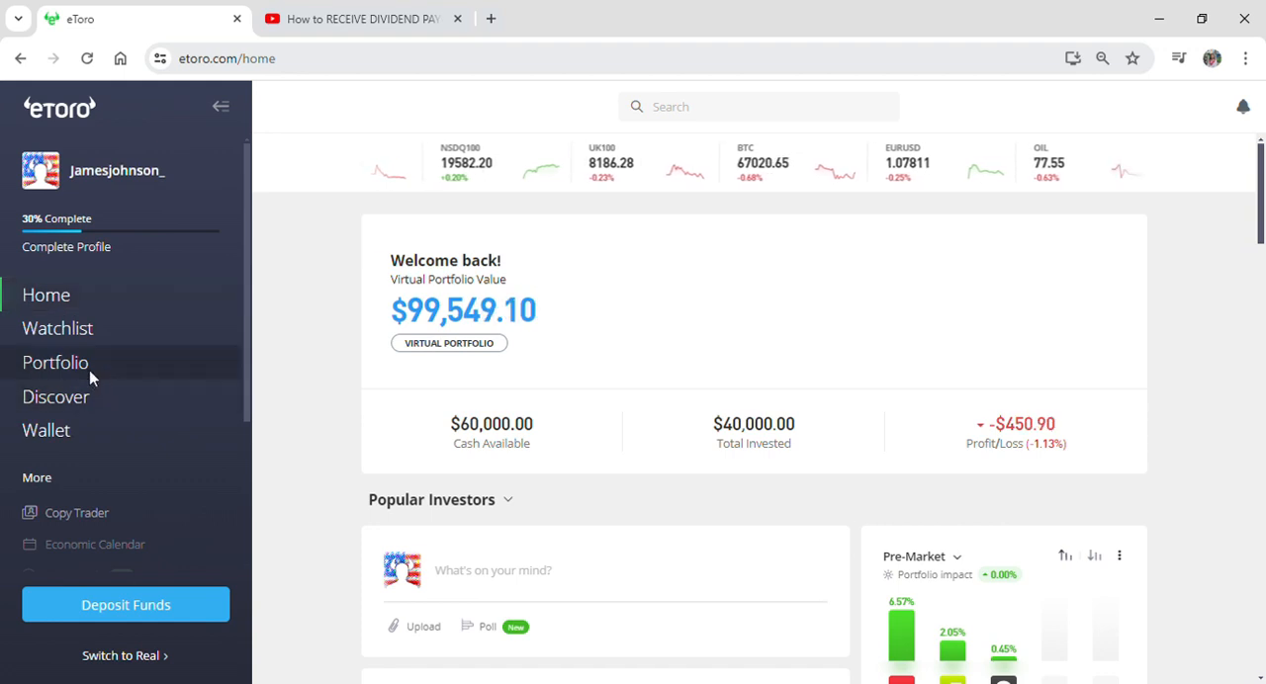
Step: Go to the My Portfolio overview listing LTC, BCH, TSLA and NVDA holdings
left_click(55, 362)
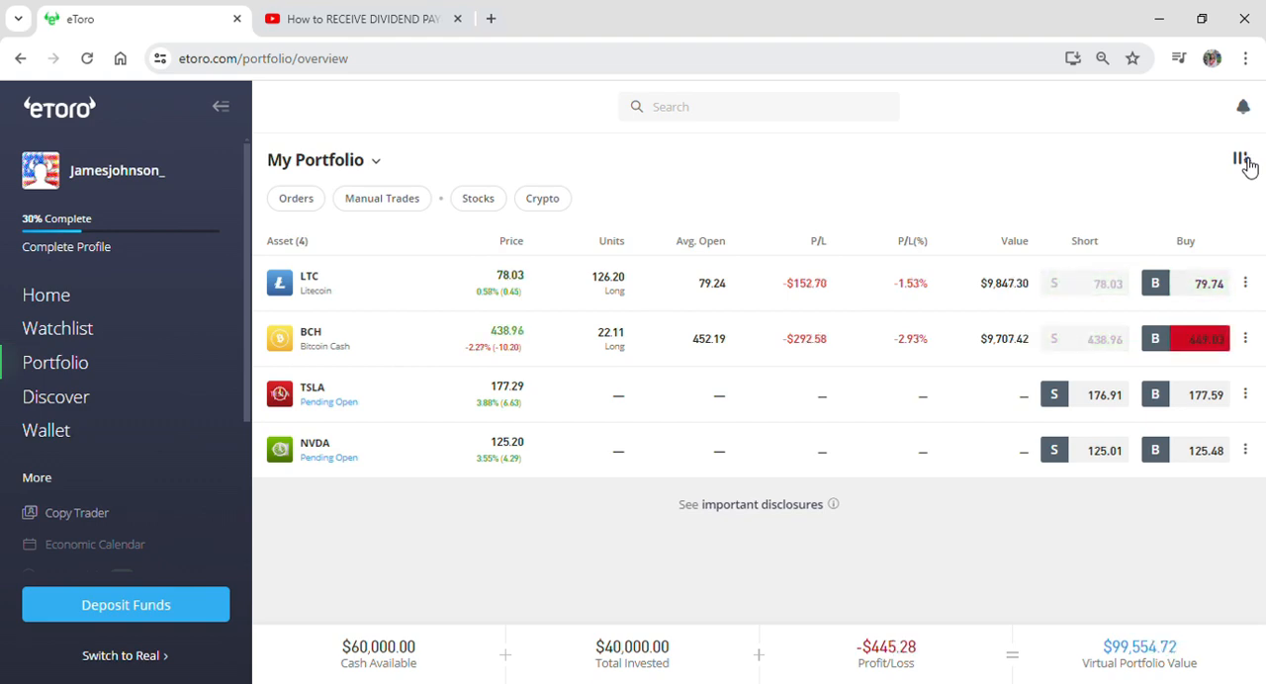
Step: Swap the Avg. Open column for Fees in the portfolio table and apply the layout
left_click(1240, 158)
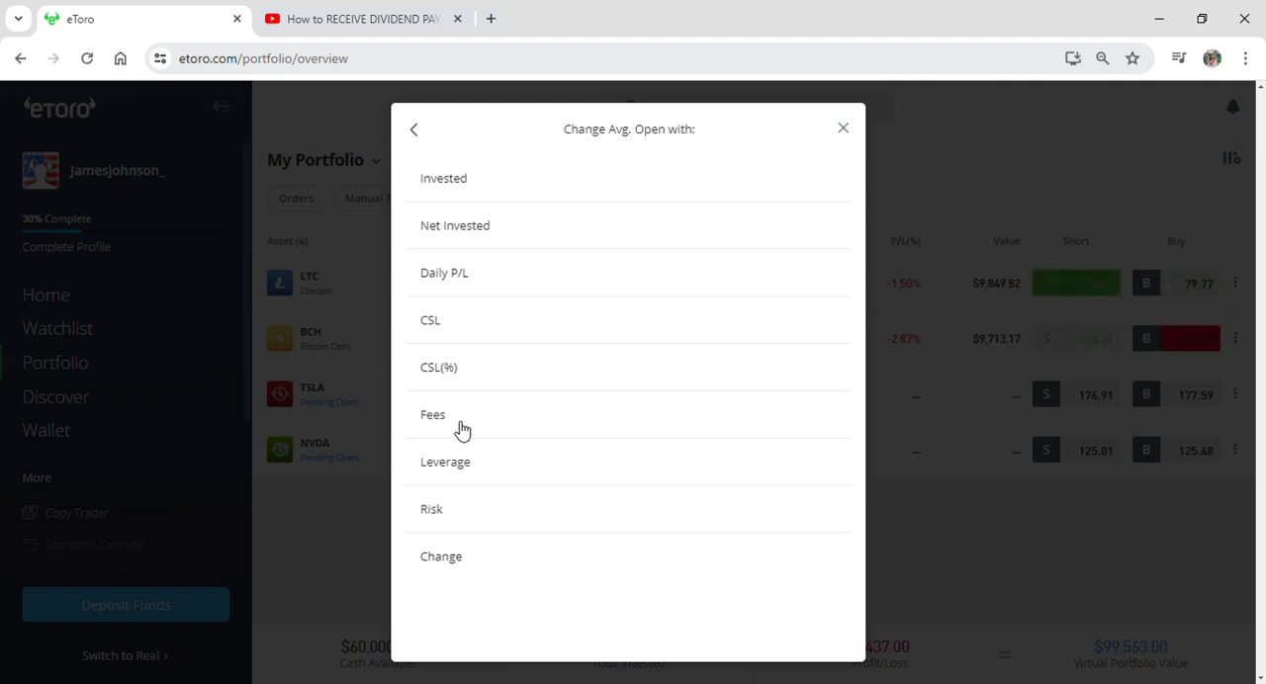
left_click(413, 129)
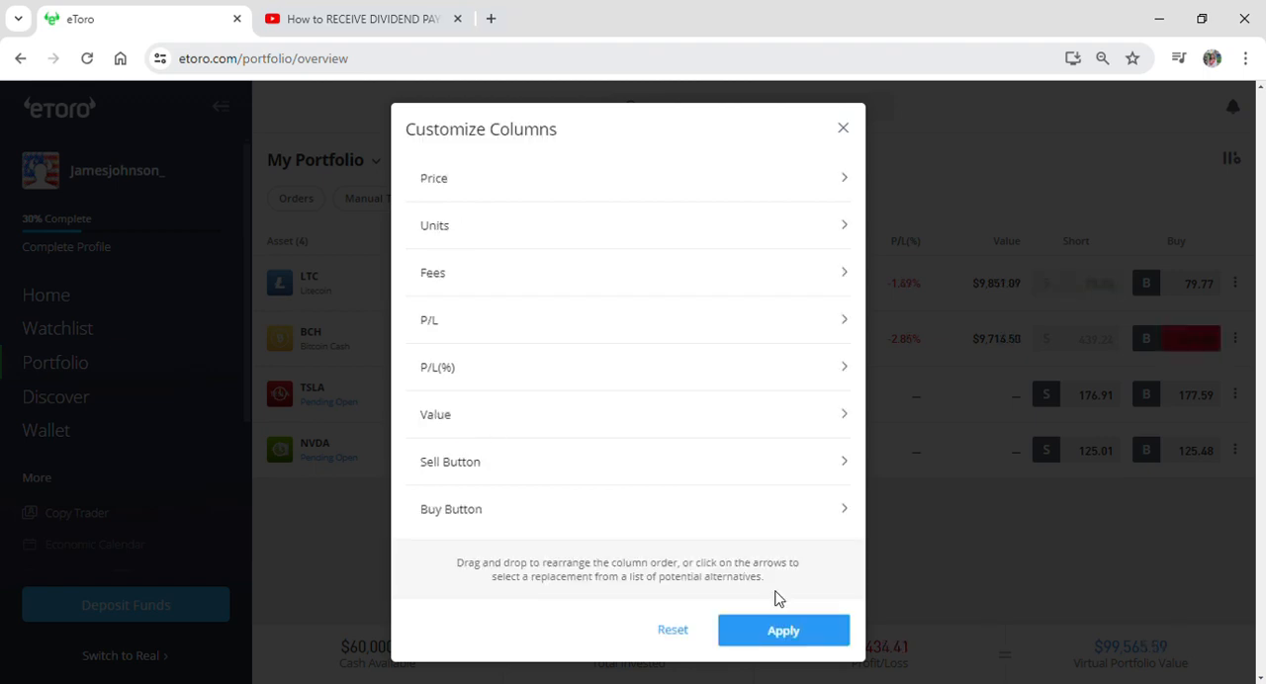
left_click(783, 629)
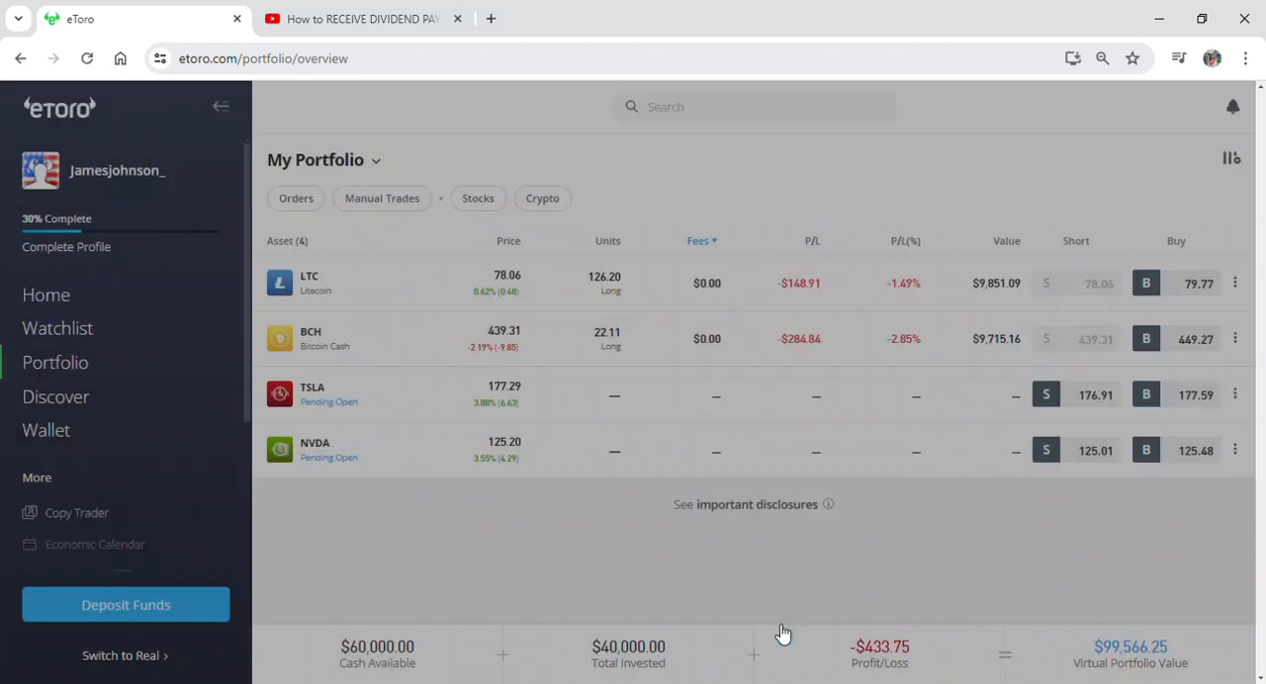